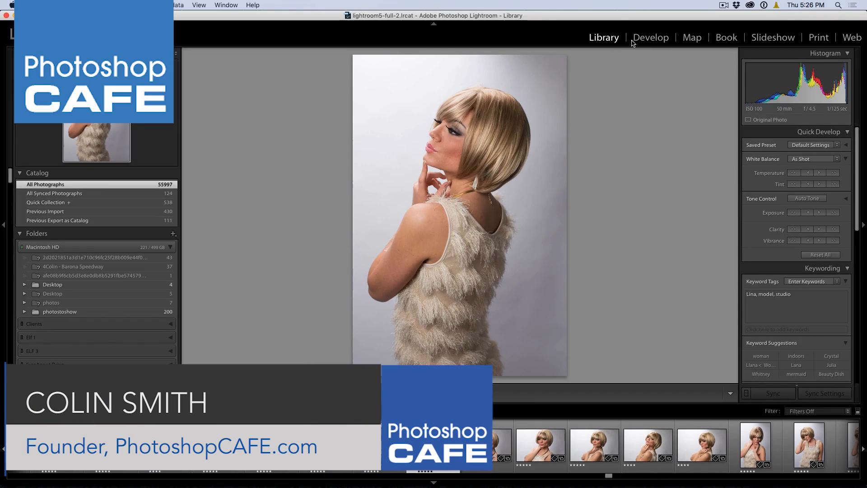
- Switch to the Develop module to edit the selected studio portrait
click(651, 37)
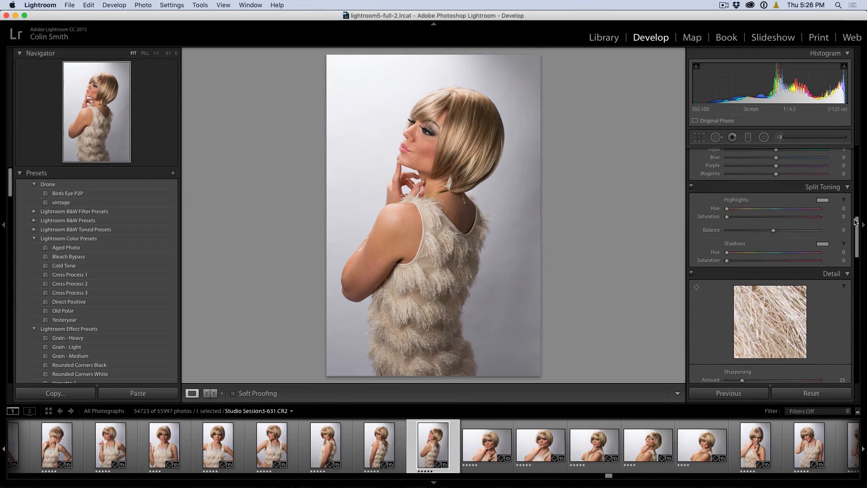
- Tint highlights yellowish (hue 67) and shadows teal (hue 193, saturation 41)
drag(727, 217, 752, 216)
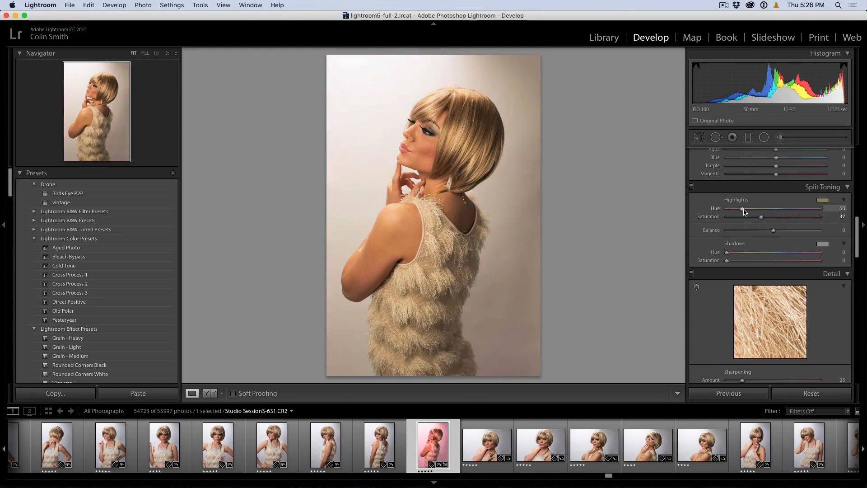
drag(742, 209, 745, 209)
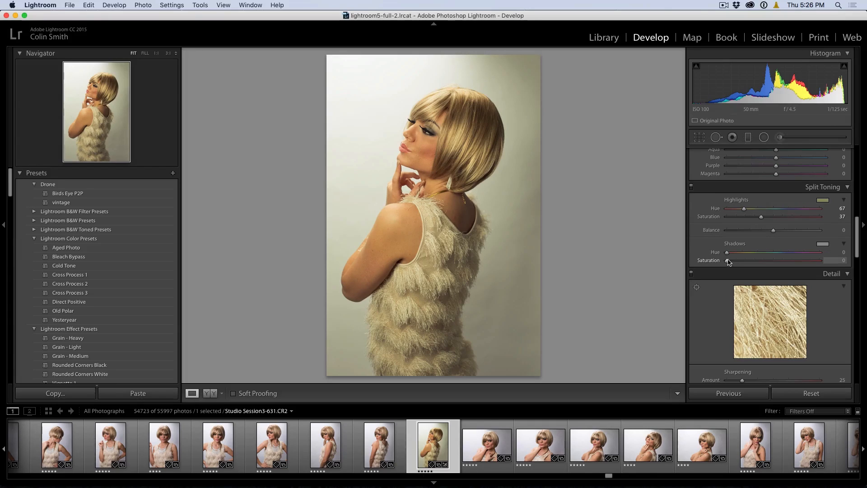
drag(727, 260, 785, 261)
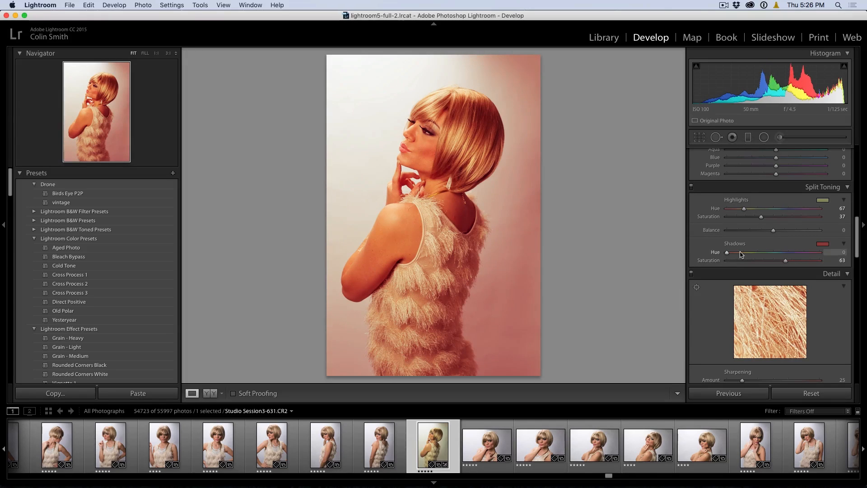
drag(727, 253, 787, 253)
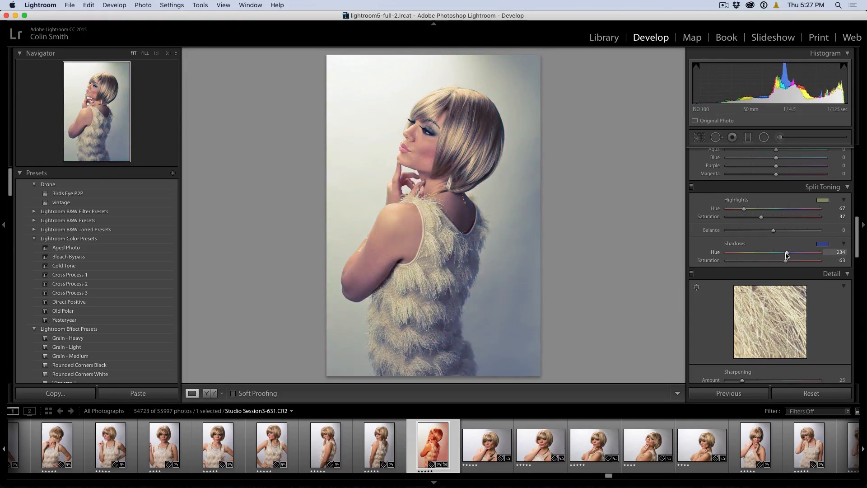
drag(786, 252, 780, 252)
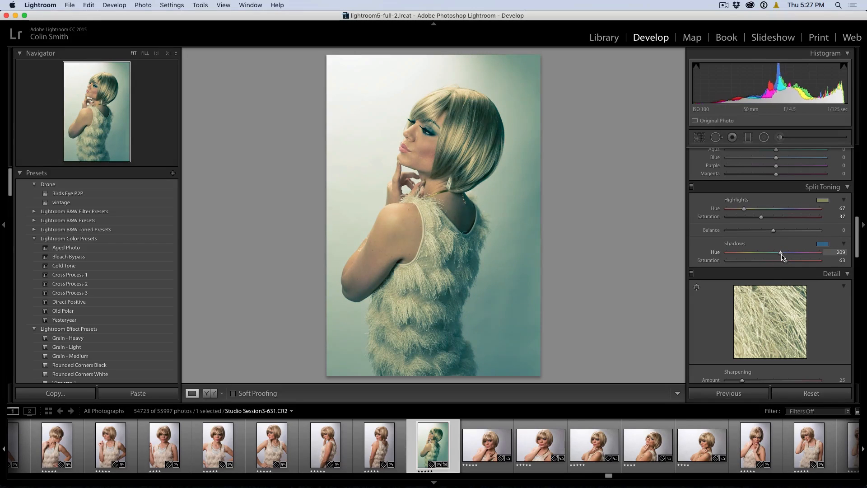
drag(781, 252, 774, 252)
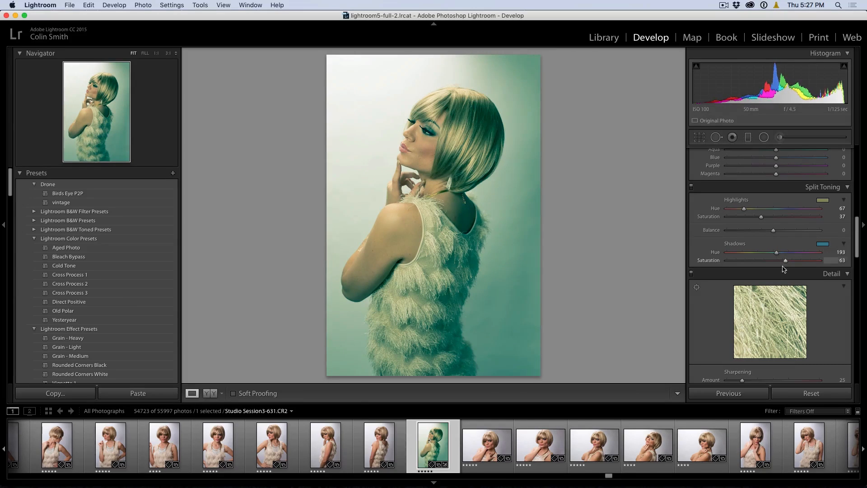
drag(785, 260, 748, 261)
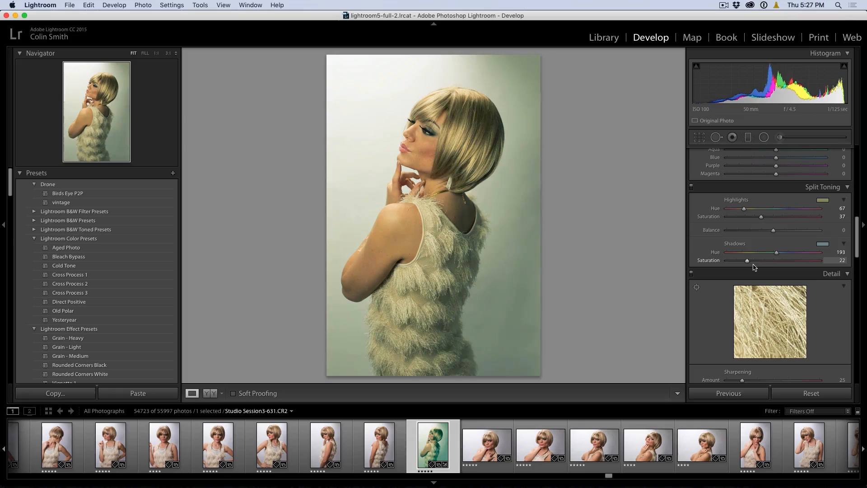
drag(746, 260, 764, 260)
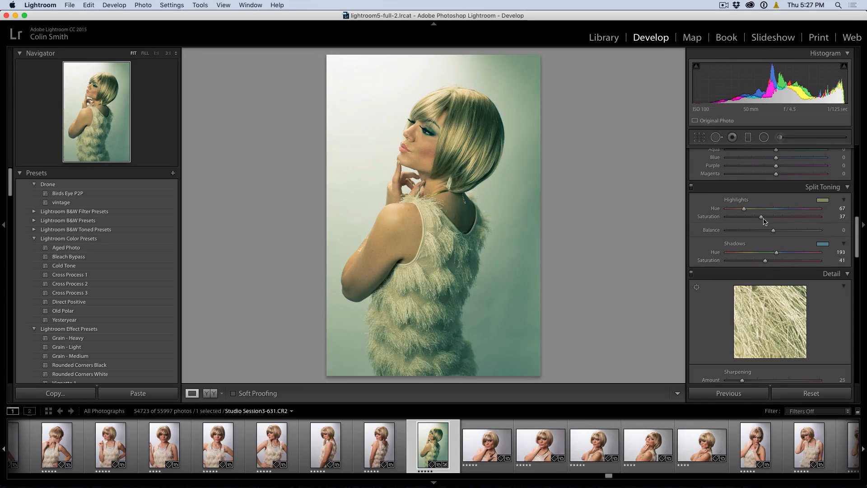
- Set highlight saturation to 34 and split-tone balance to −12
drag(762, 217, 754, 216)
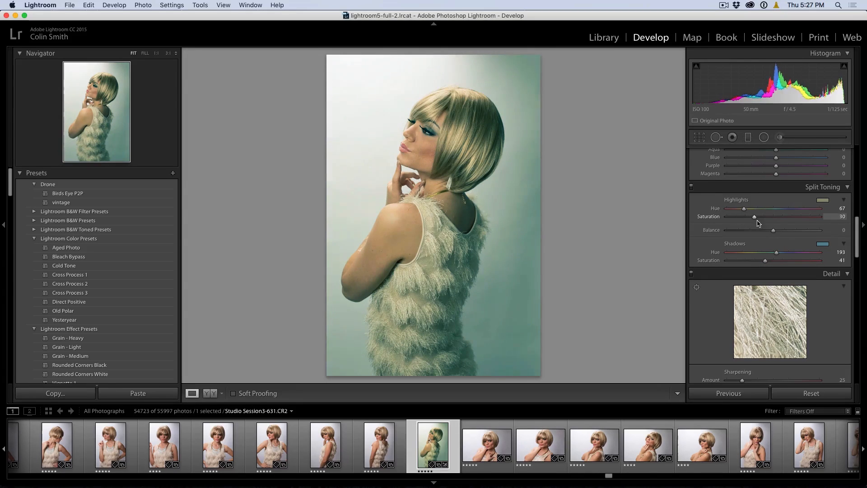
drag(752, 217, 758, 216)
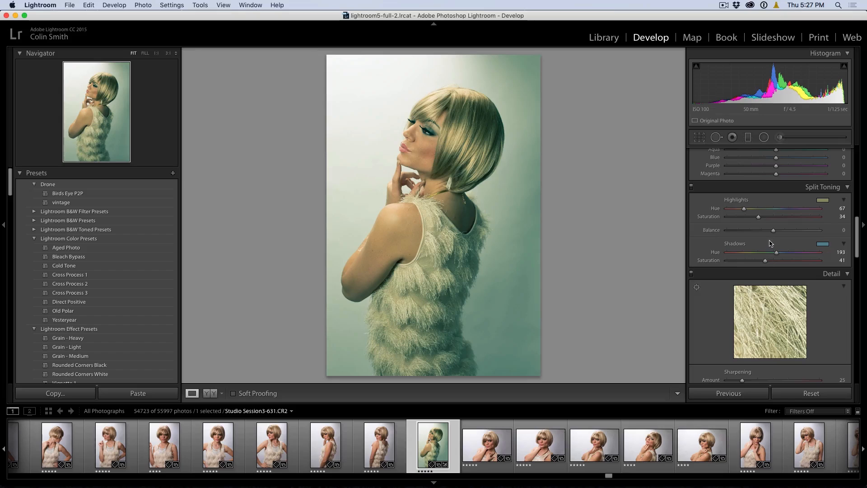
drag(774, 229, 759, 229)
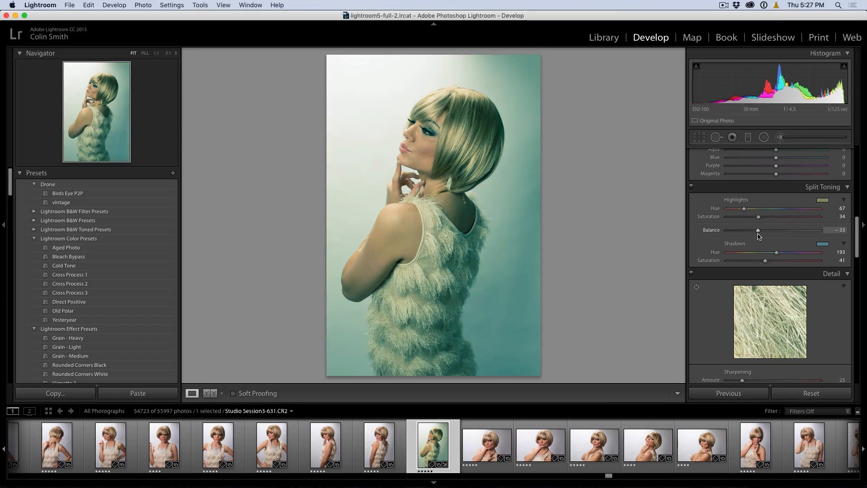
drag(758, 229, 784, 230)
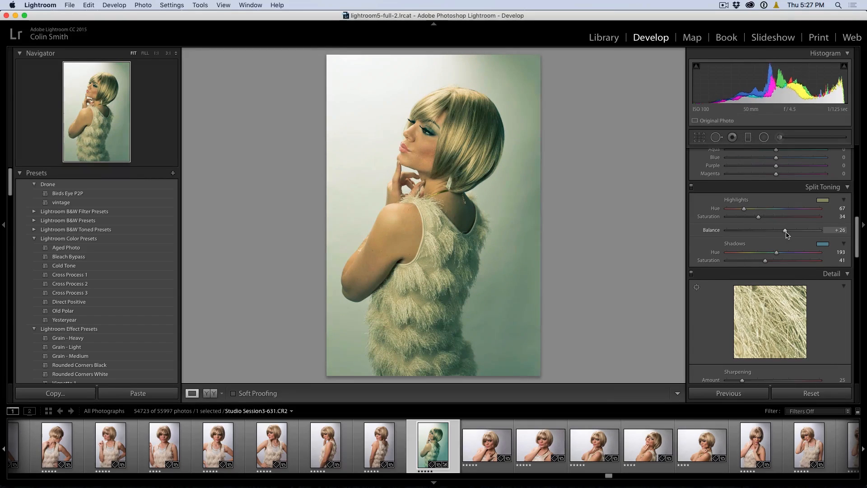
drag(785, 230, 763, 230)
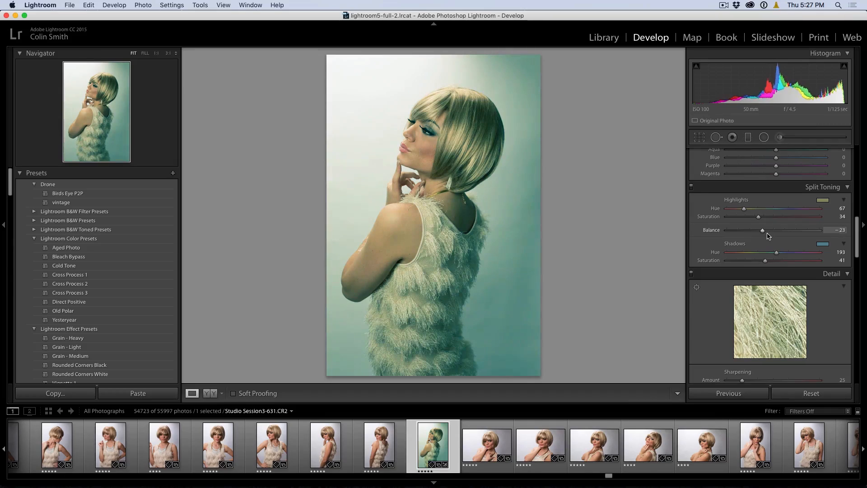
drag(762, 230, 767, 229)
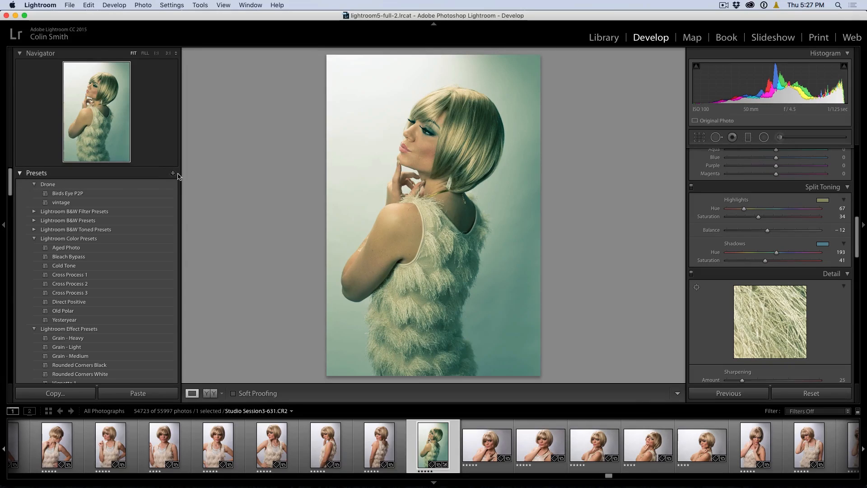
- Create a develop preset named 'glamtage' in the Drone folder from the portrait's settings
click(173, 173)
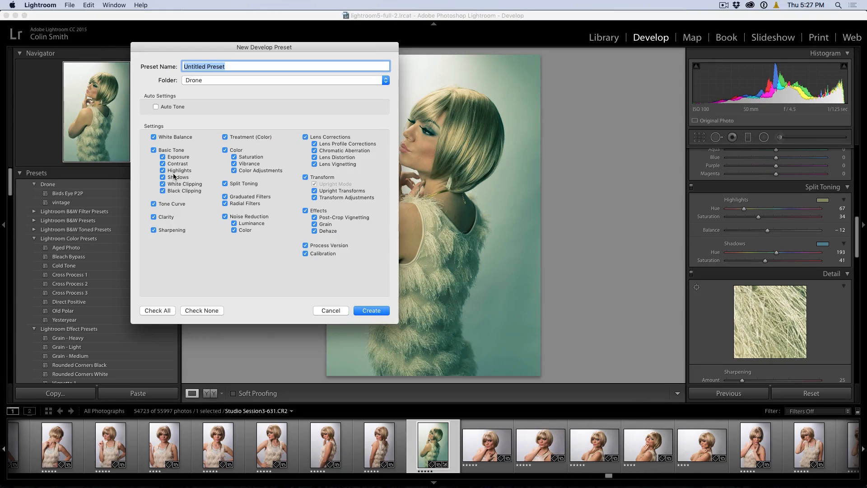
text(glam)
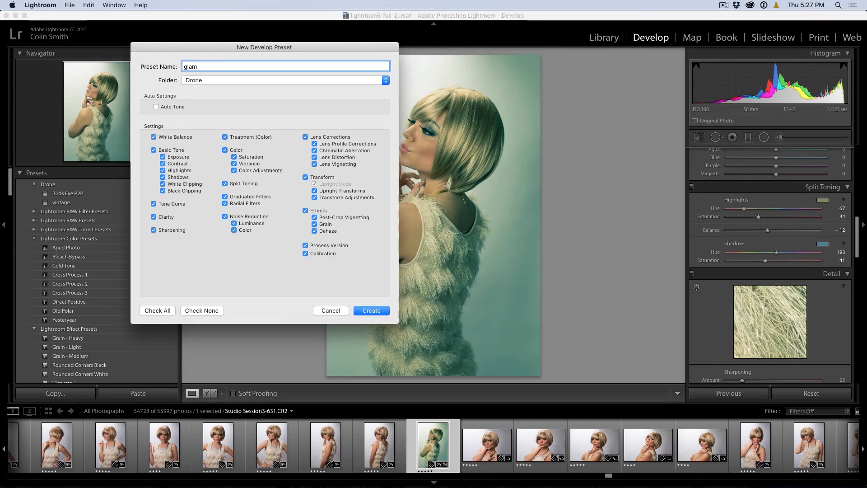
click(285, 66)
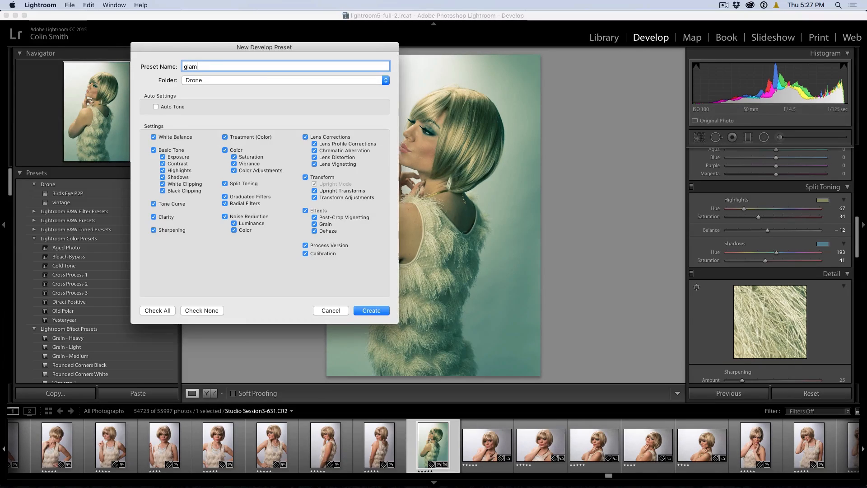
text(tage)
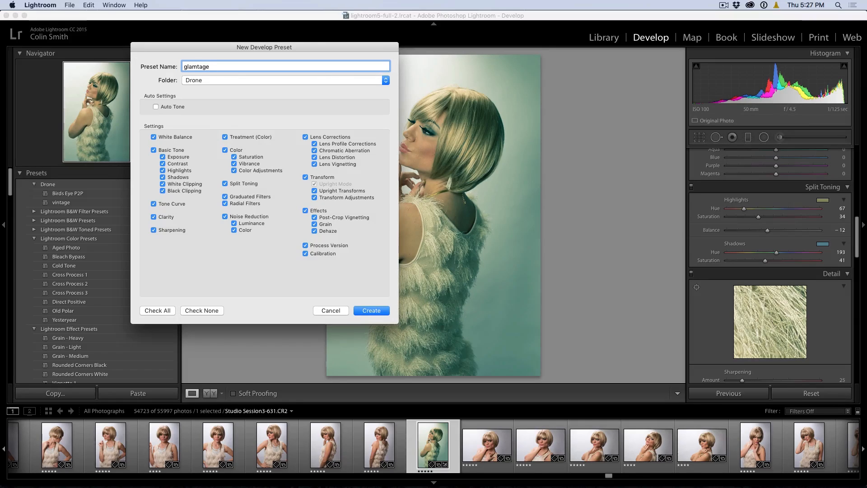
click(371, 311)
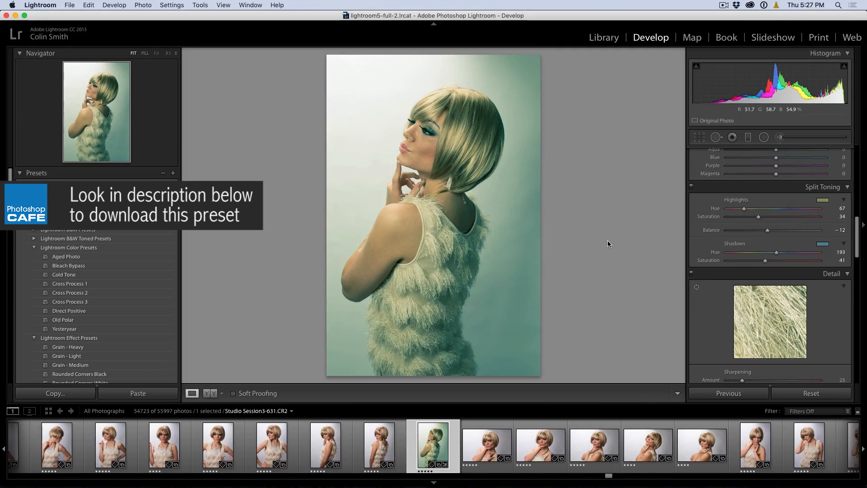
- Select the new glamtage preset and bring up the portrait's context menu
click(64, 202)
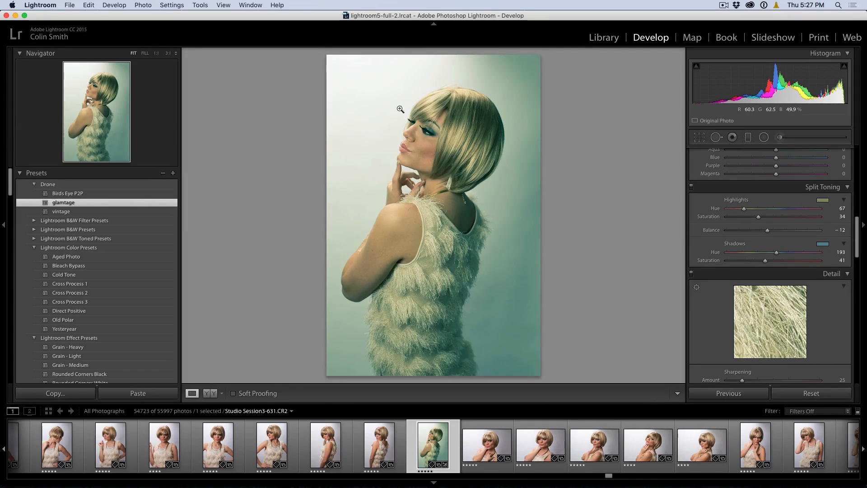
right_click(399, 109)
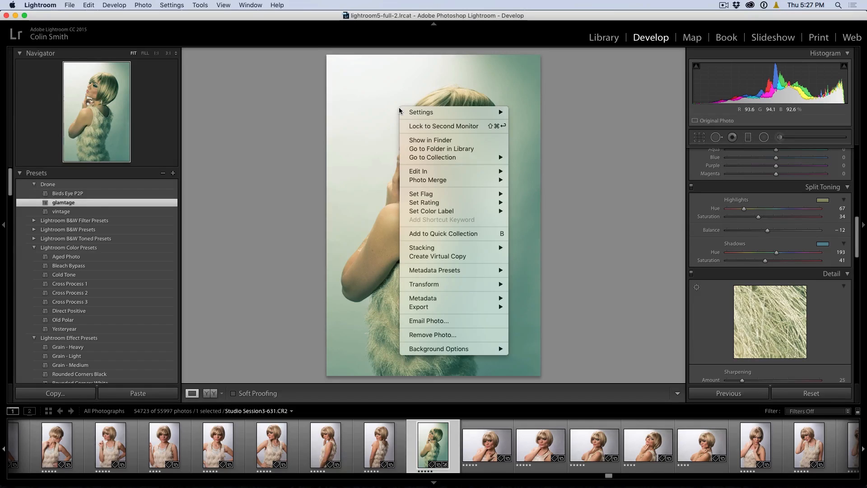
mouse_move(419, 170)
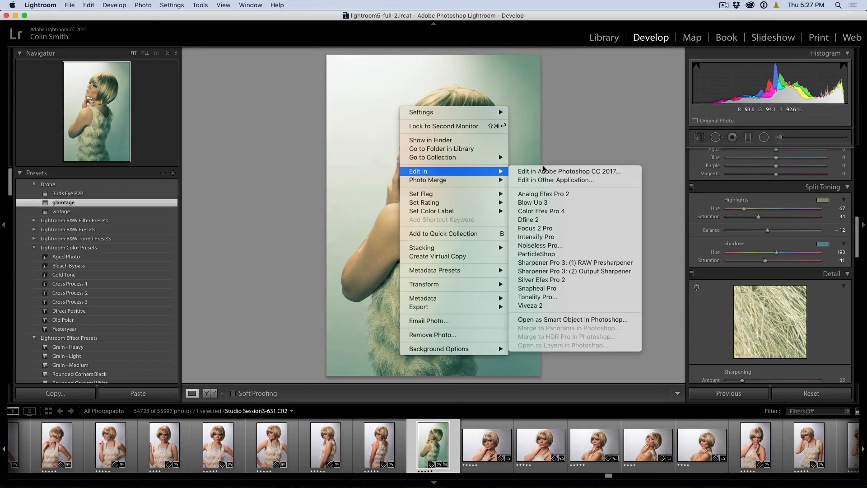
mouse_move(573, 319)
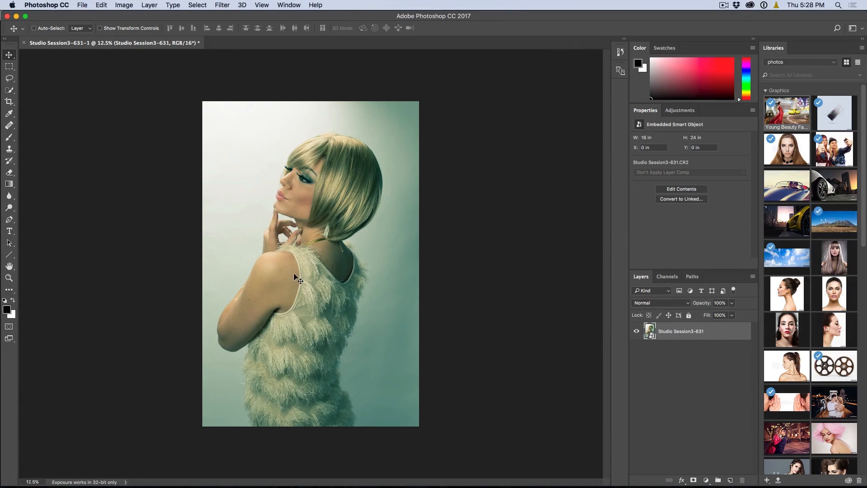
mouse_move(582, 334)
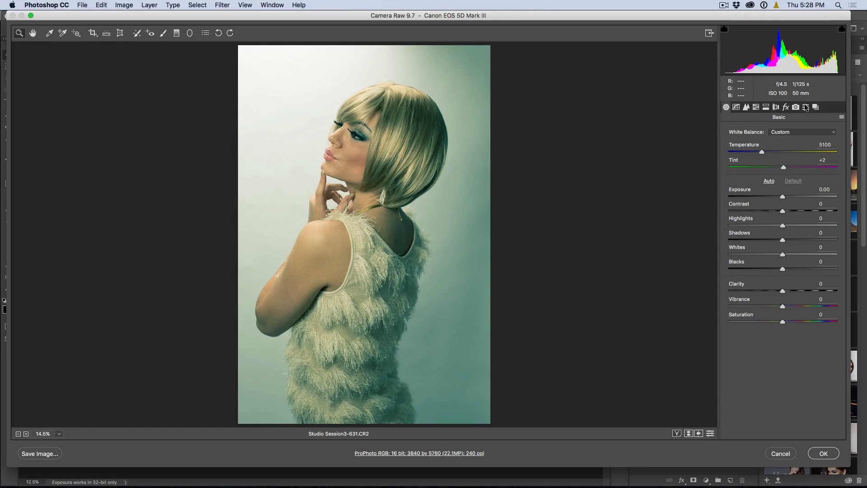
- Save a Camera Raw preset named 'glamtage' and accept the raw settings
click(805, 107)
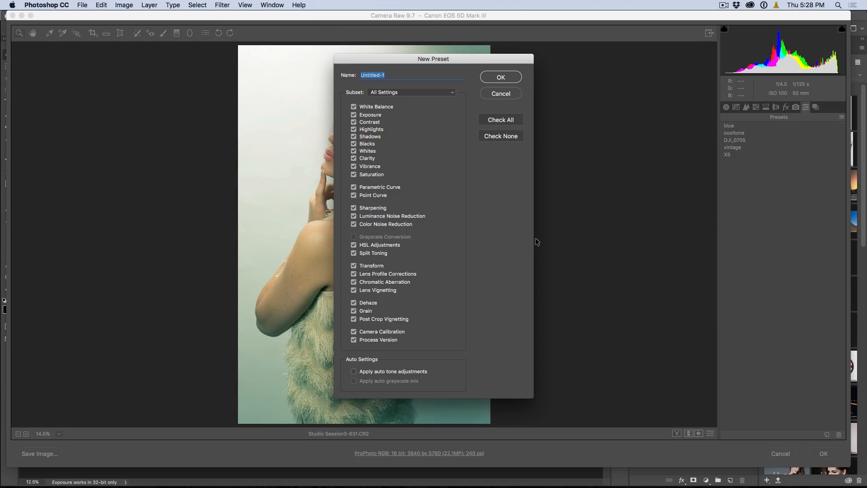
text(c)
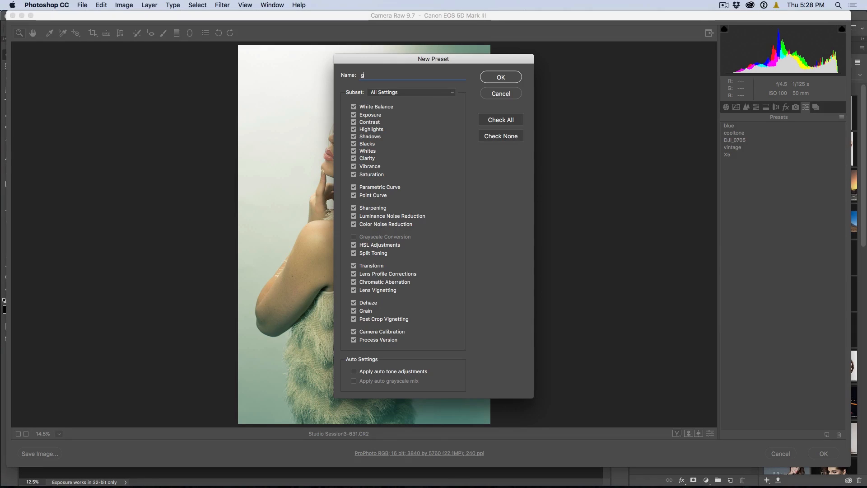
text(glamtage)
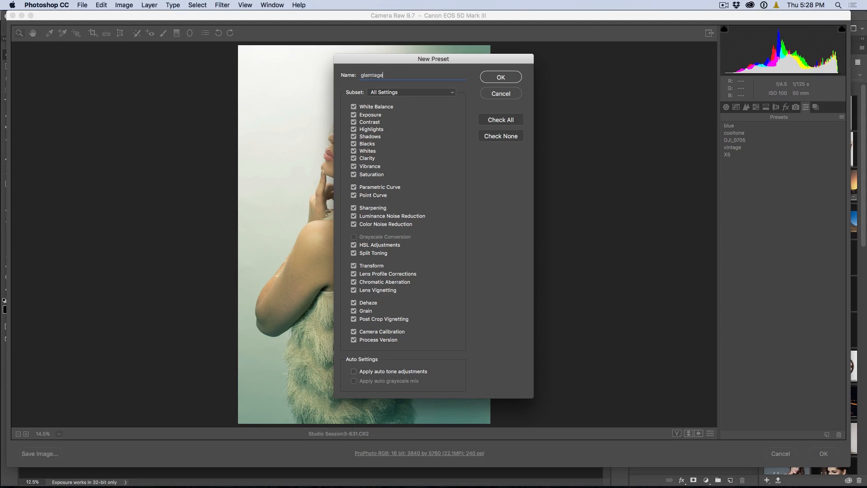
click(499, 77)
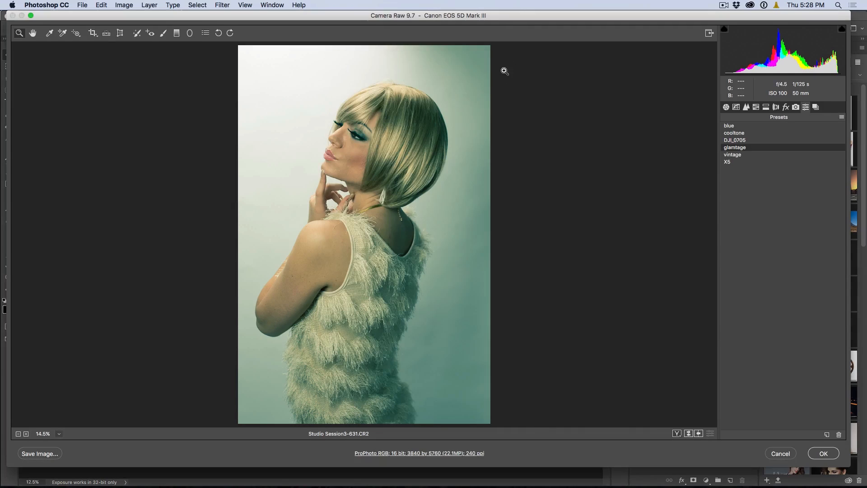
click(822, 453)
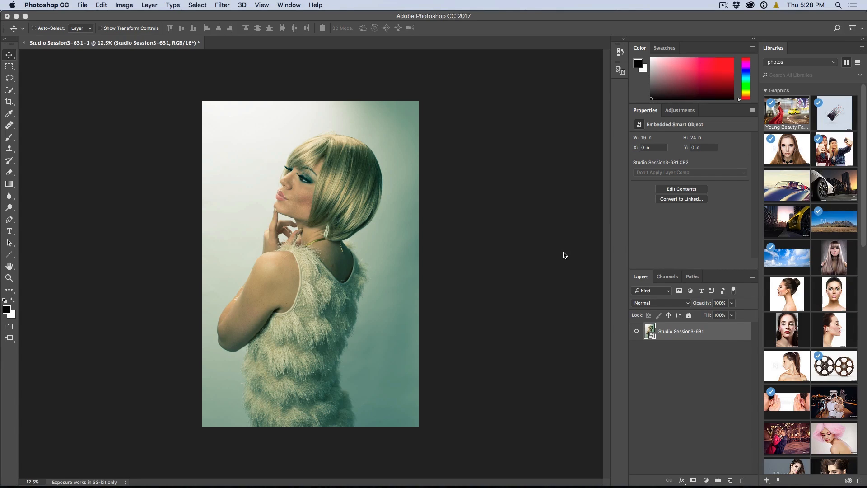
mouse_move(399, 185)
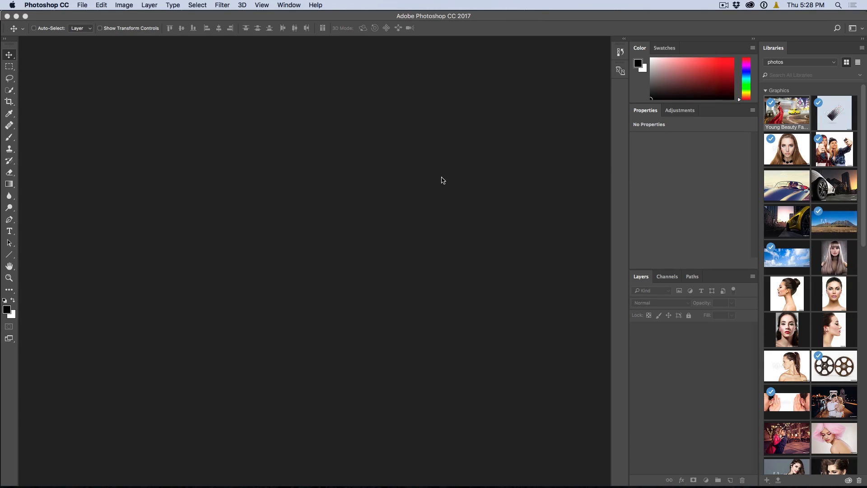
mouse_move(574, 226)
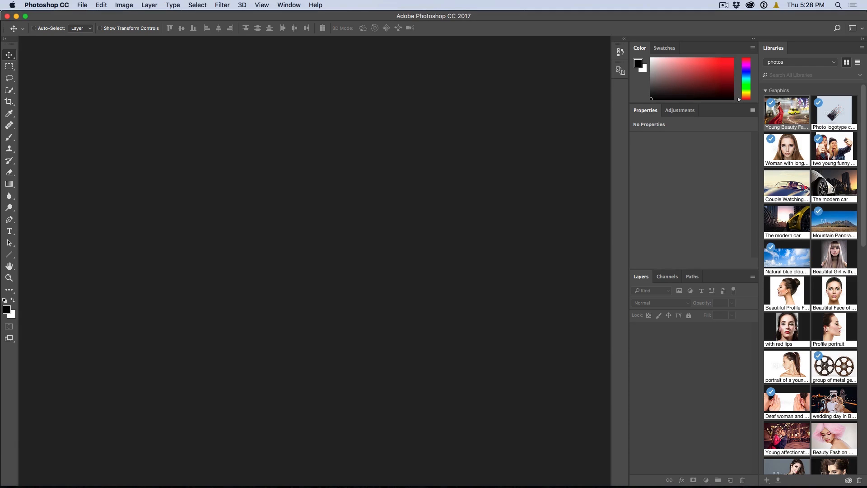
- Open the red-dress street photo from the Libraries panel
double_click(787, 113)
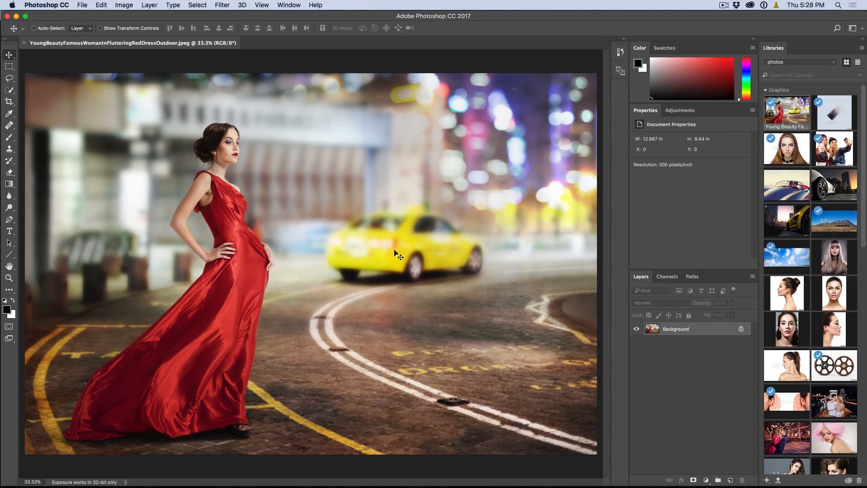
mouse_move(220, 5)
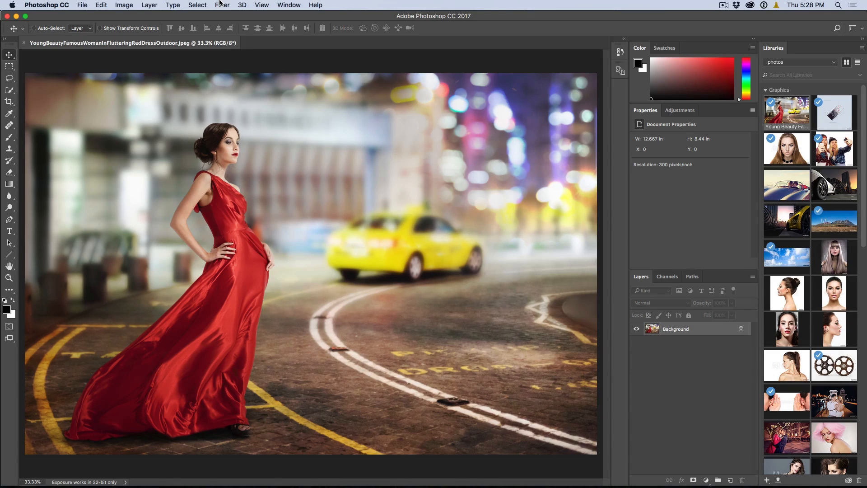
- Open the Camera Raw Filter on the red-dress photo with the saved presets listed
click(222, 5)
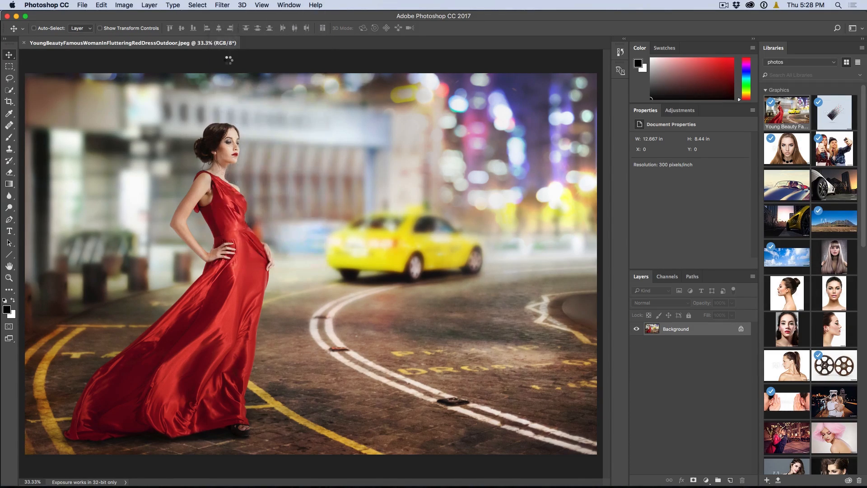
click(222, 5)
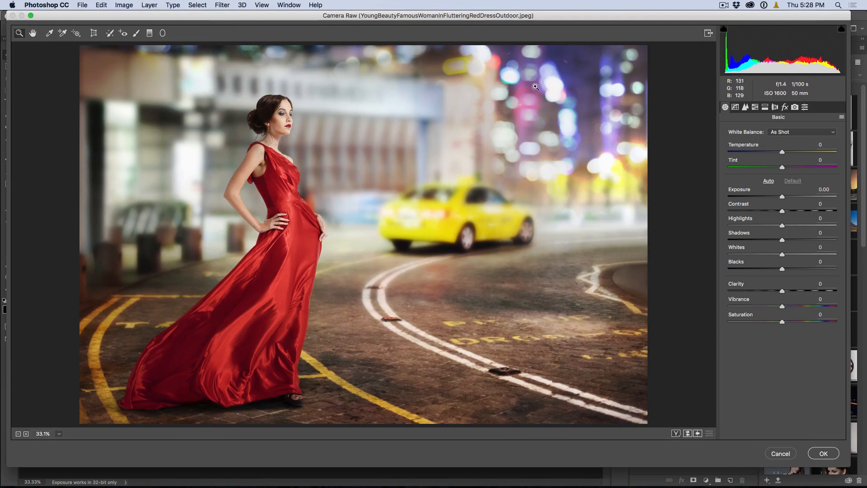
click(805, 107)
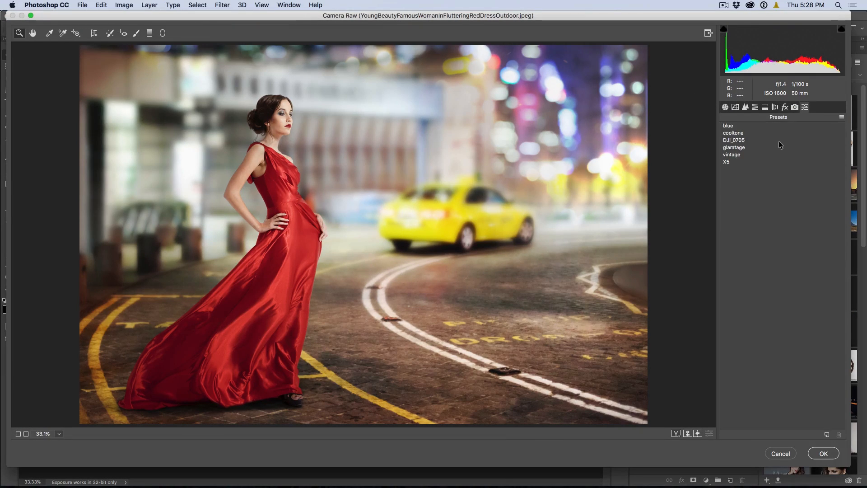
- Preview the glamtage, vintage, cooltone, DJI_0705 and blue presets, ending on cooltone
click(734, 148)
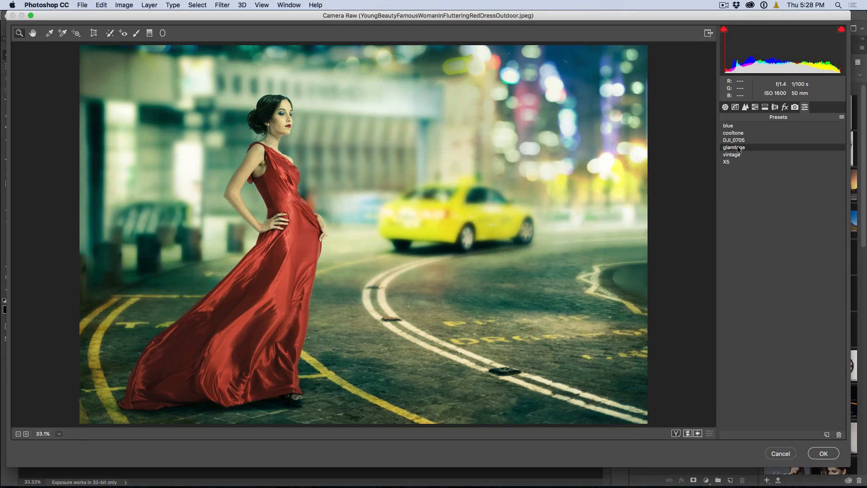
click(731, 155)
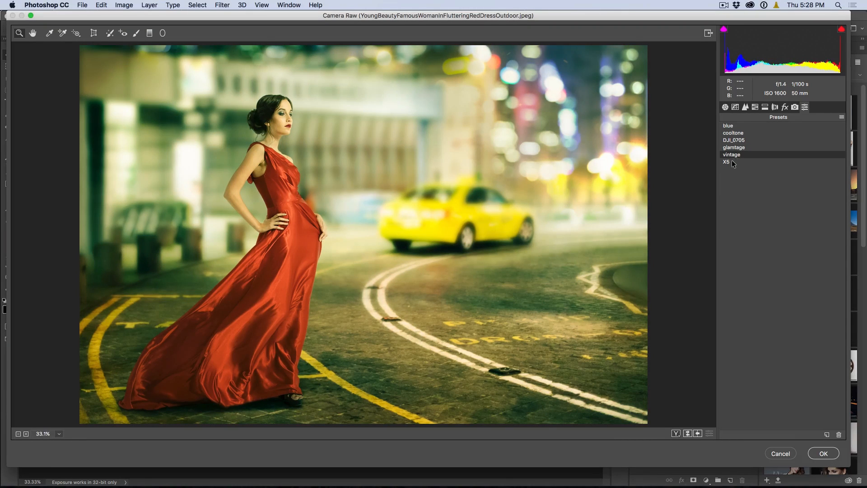
click(734, 147)
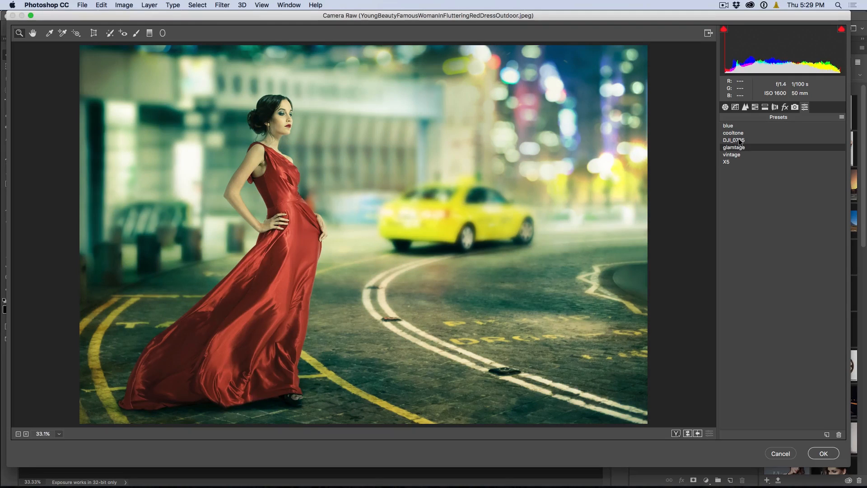
click(734, 133)
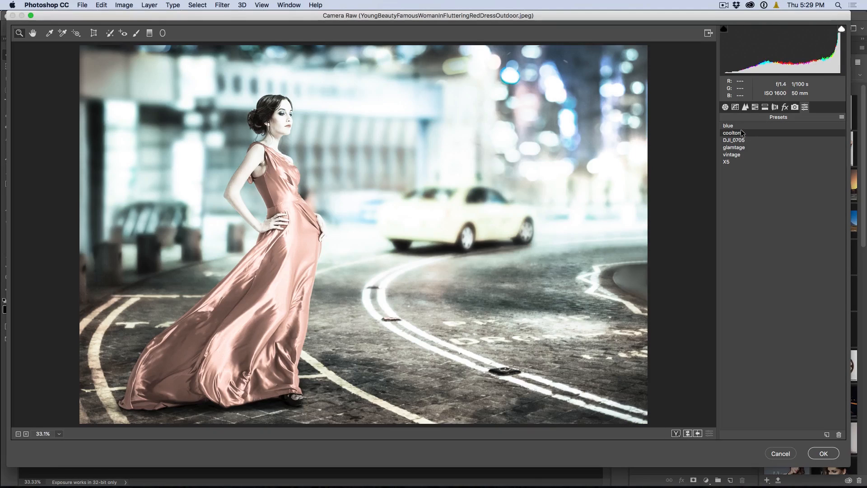
click(734, 140)
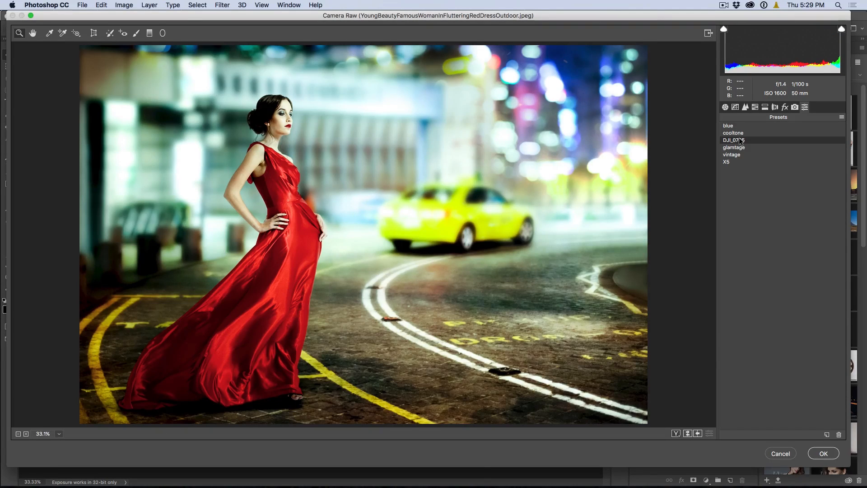
click(733, 133)
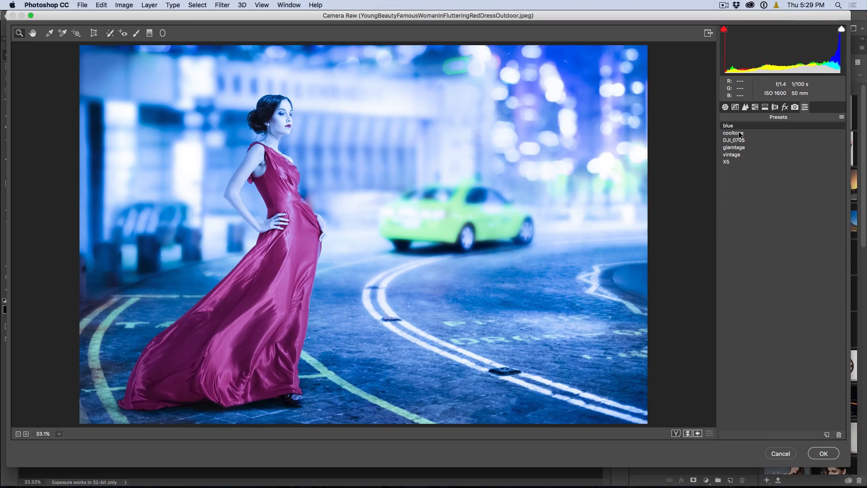
click(724, 107)
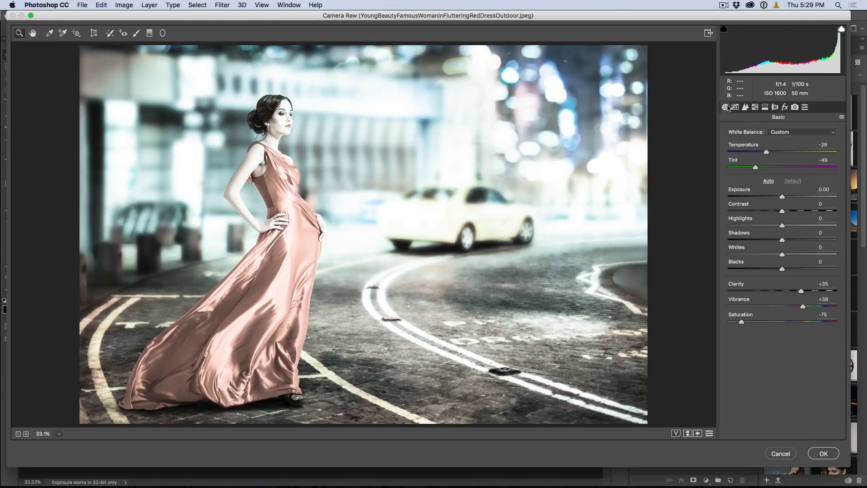
- Lower exposure to −1.25 and apply the Camera Raw Filter to the document
drag(781, 197, 767, 197)
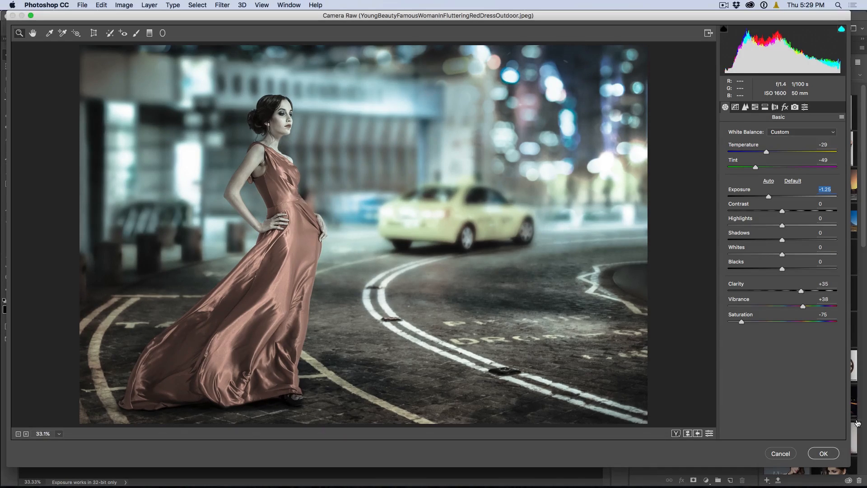
click(823, 453)
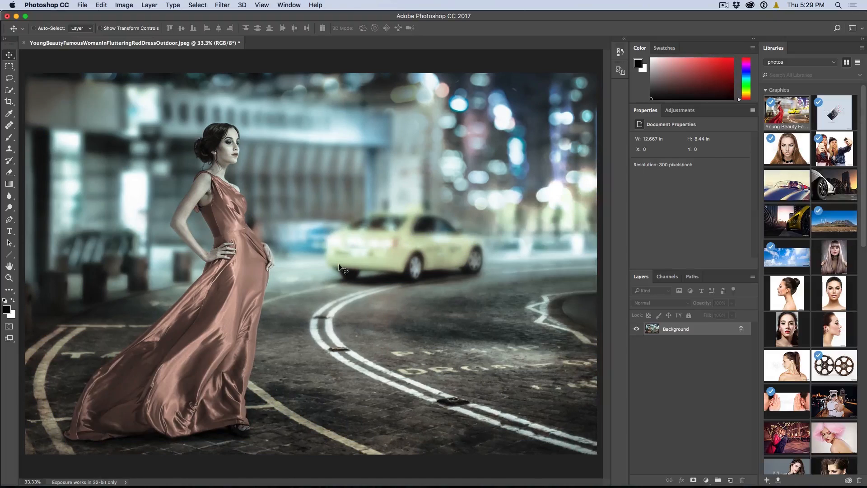